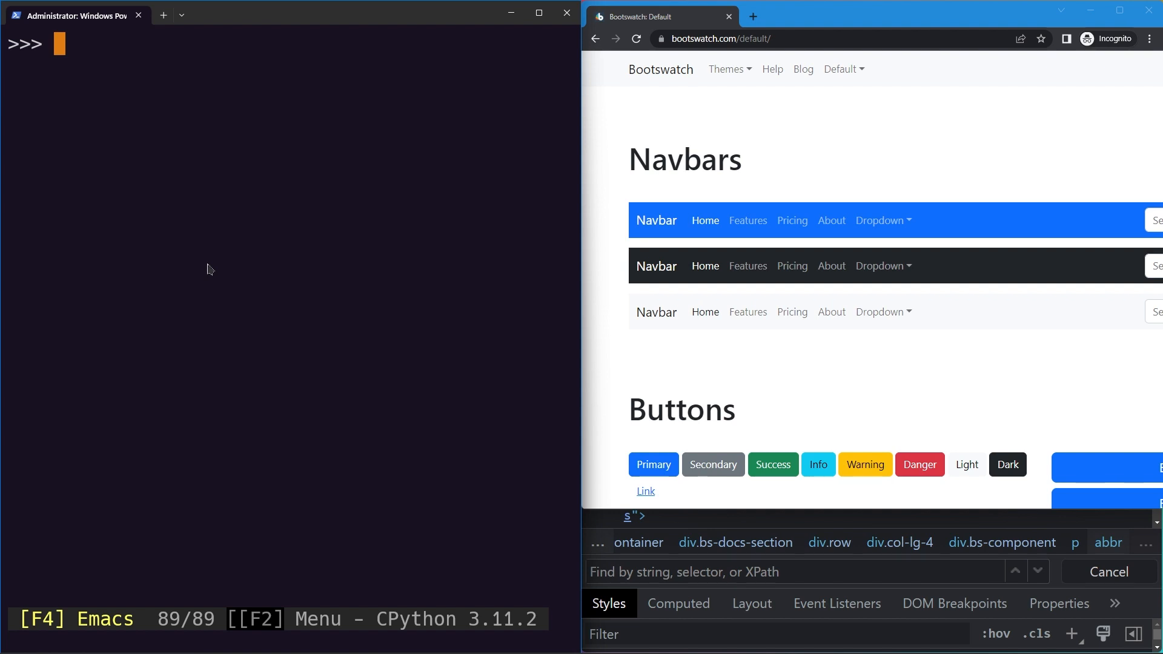
Step: Scroll the Bootswatch page down to the Typography section showing the abbreviated word attr
{"action": "scroll", "scroll_direction": "down", "scroll_amount": 3}
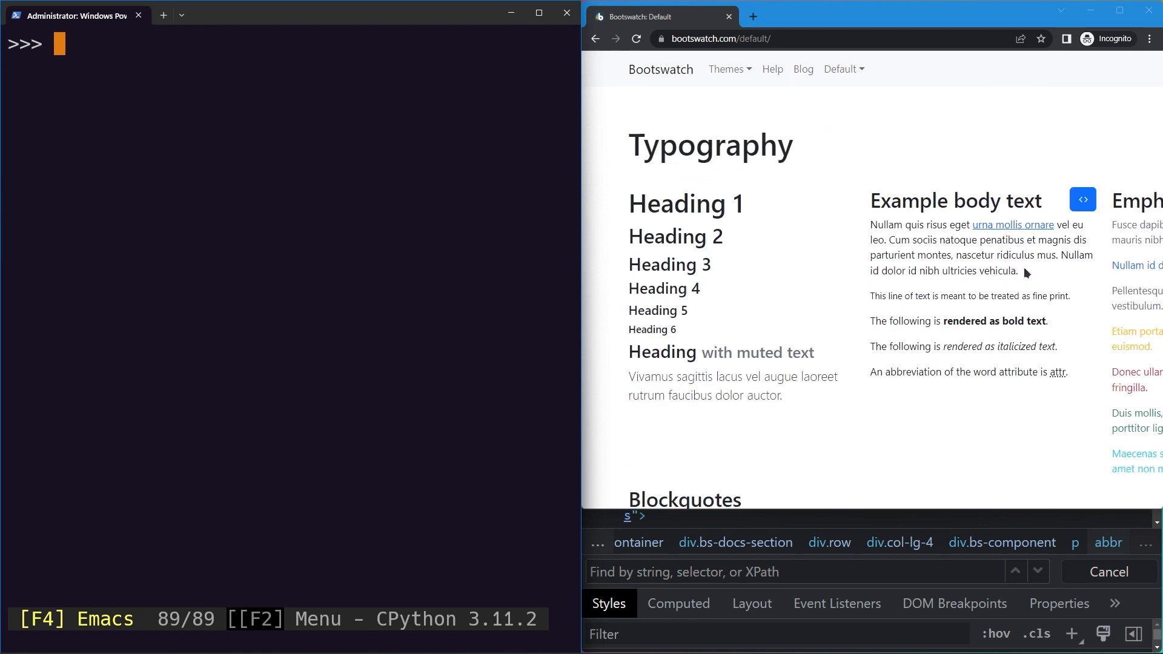
{"action": "mouse_move", "coordinate": [1063, 380]}
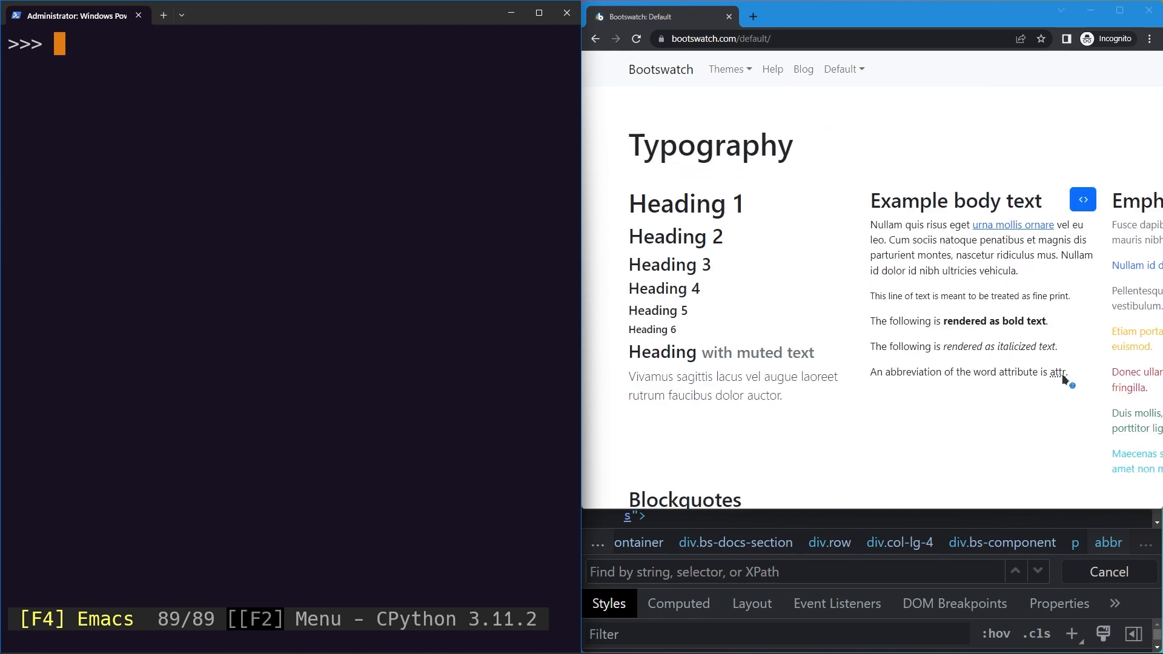
Step: Inspect the 'attr' abbreviation so DevTools highlights the abbr element with title "attribute"
{"action": "right_click", "coordinate": [1063, 379]}
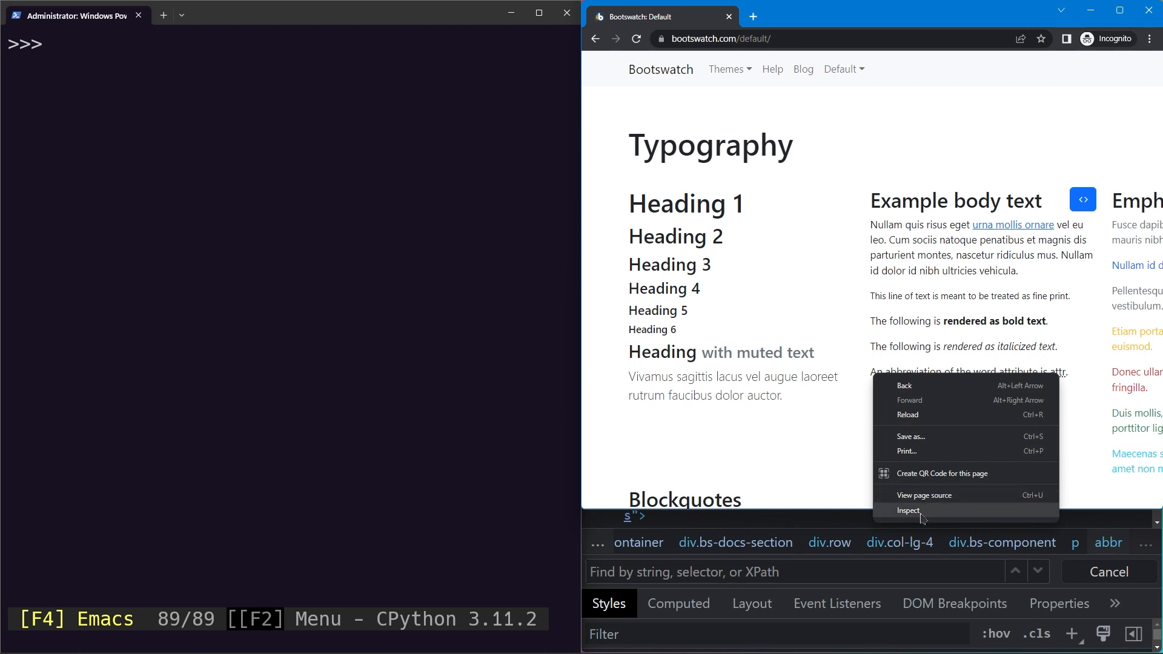
{"action": "left_click", "coordinate": [909, 510]}
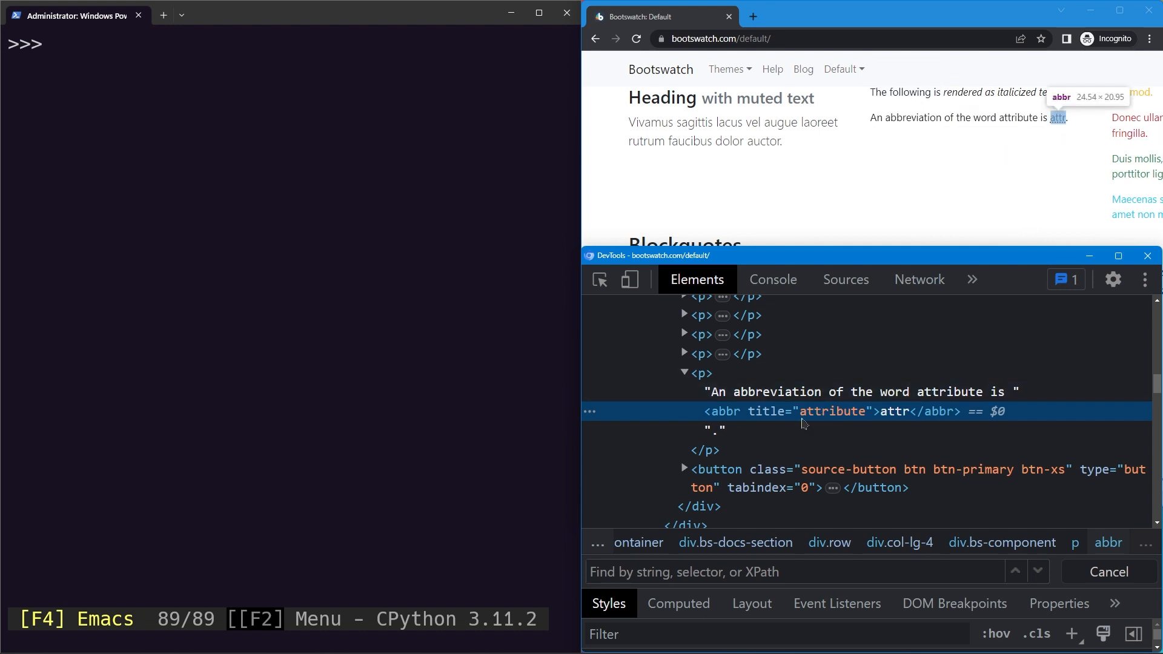
{"action": "mouse_move", "coordinate": [308, 281]}
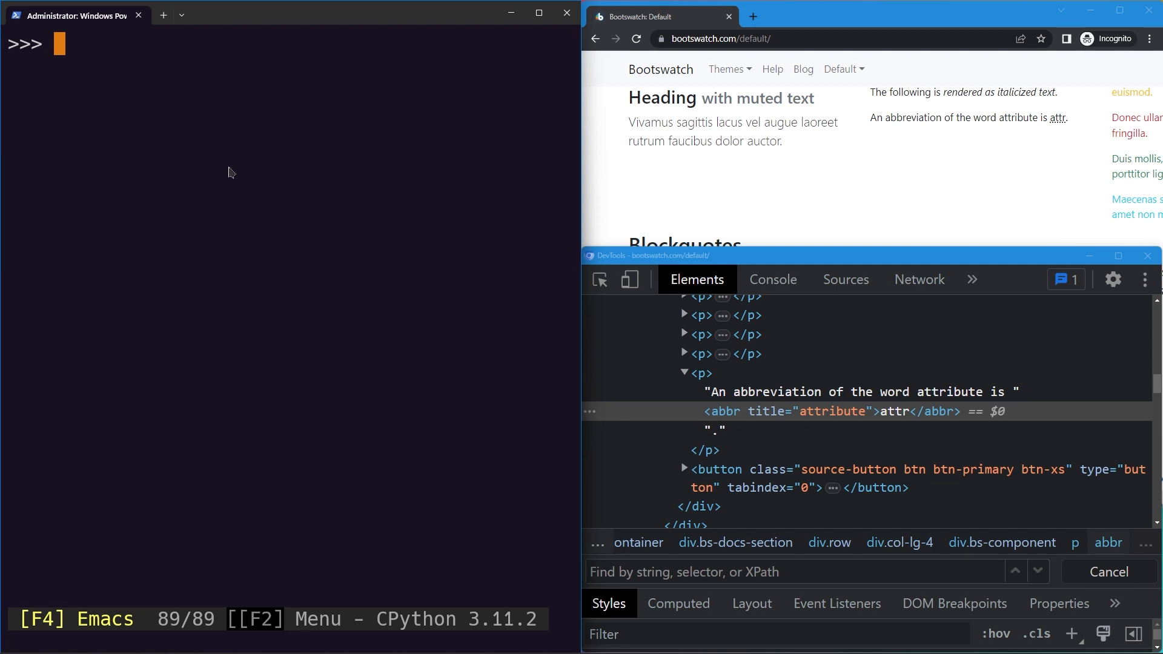
Step: Compose page.get_by_title("attribute").highlight in the REPL to target elements titled attribute
{"action": "type", "text": "page.get_by_title("}
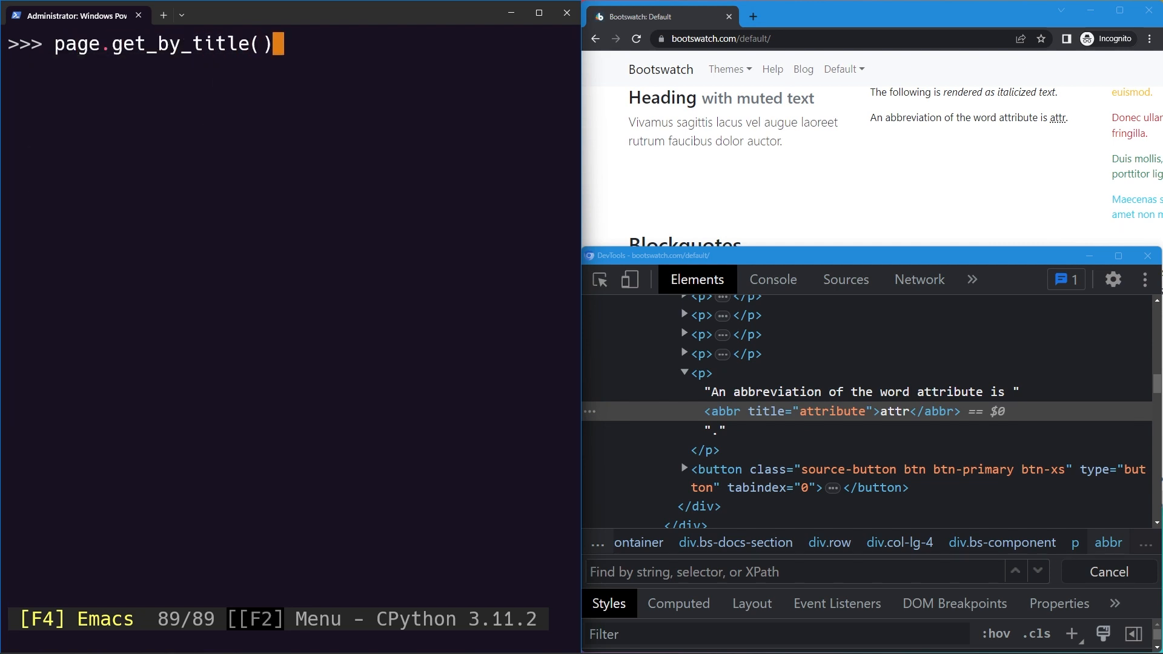
{"action": "type", "text": "\"\""}
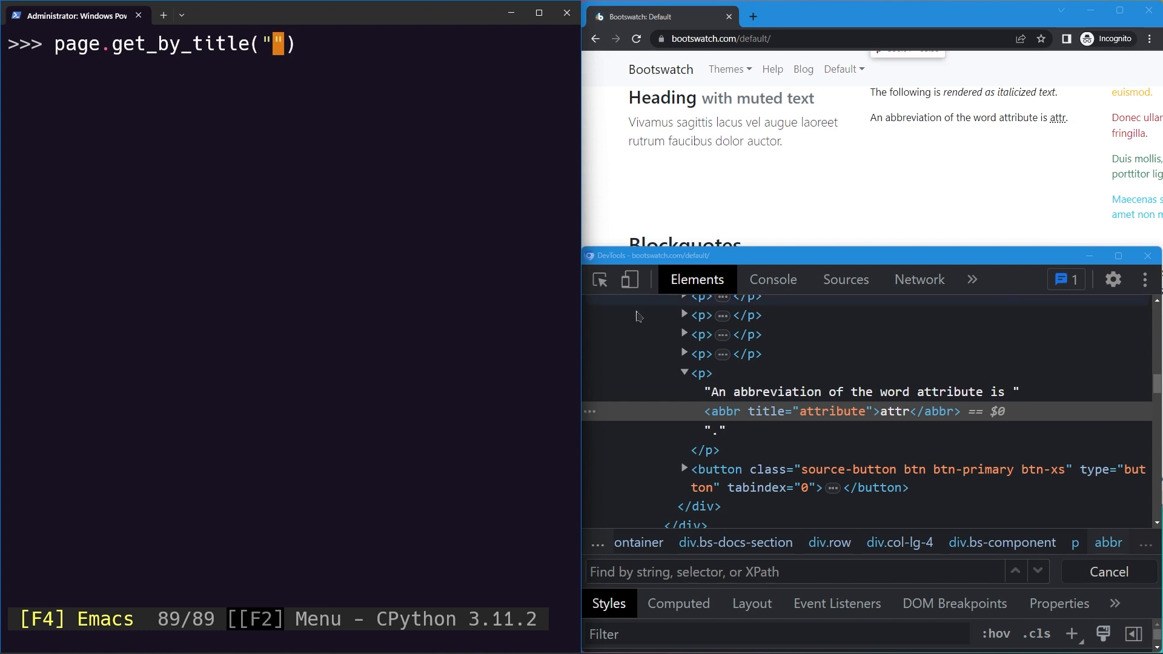
{"action": "mouse_move", "coordinate": [831, 412]}
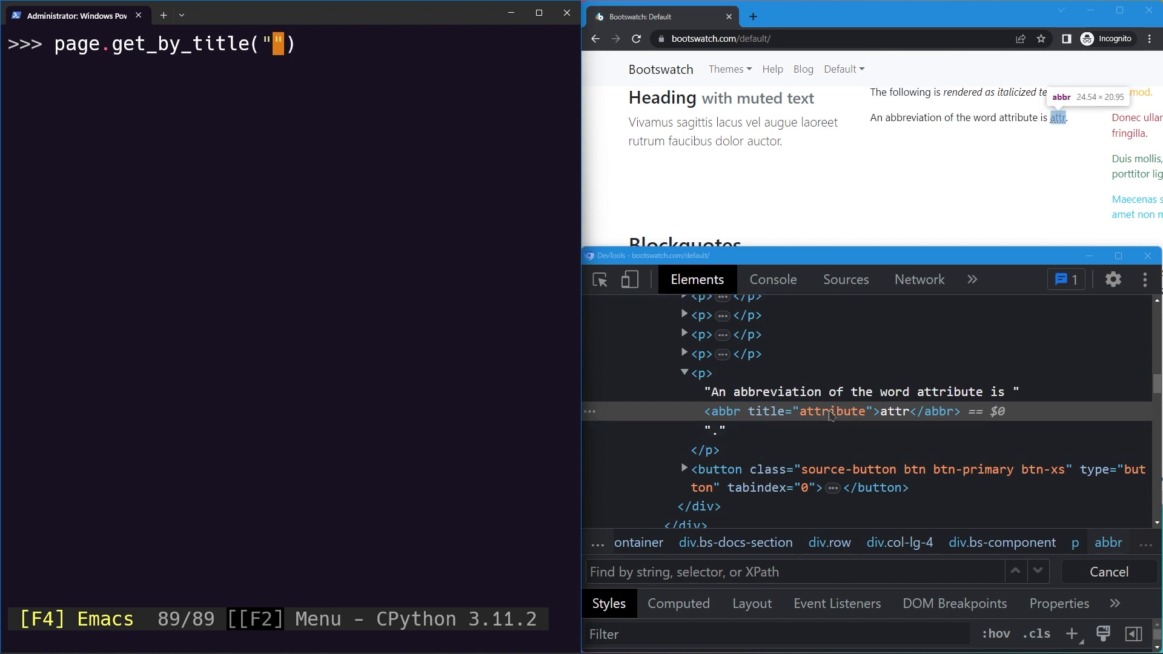
{"action": "type", "text": "attribute"}
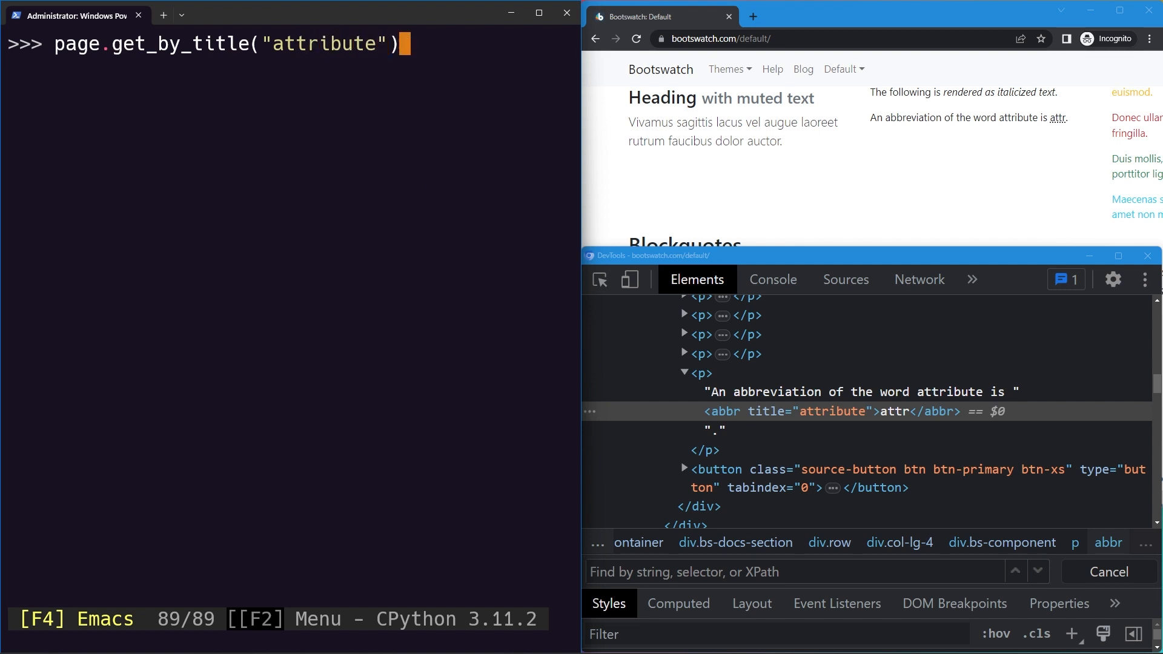
{"action": "type", "text": ".highlight("}
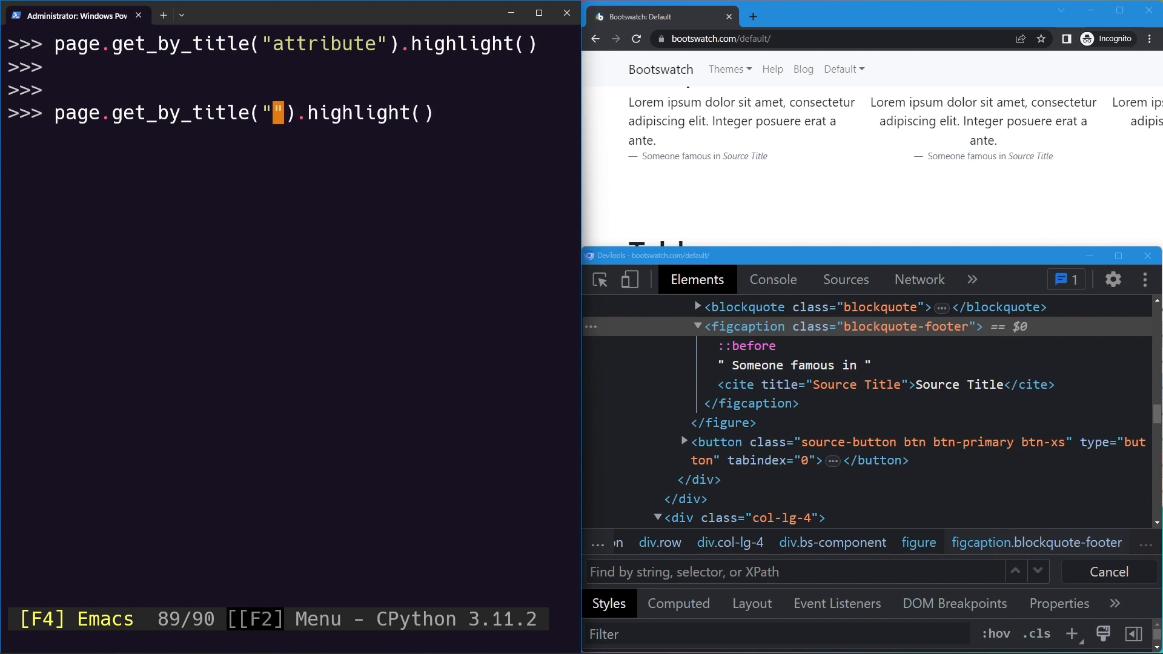
Step: Run page.get_by_title("Source Title").highlight() to highlight the Source Title citations
{"action": "type", "text": "Source Tit"}
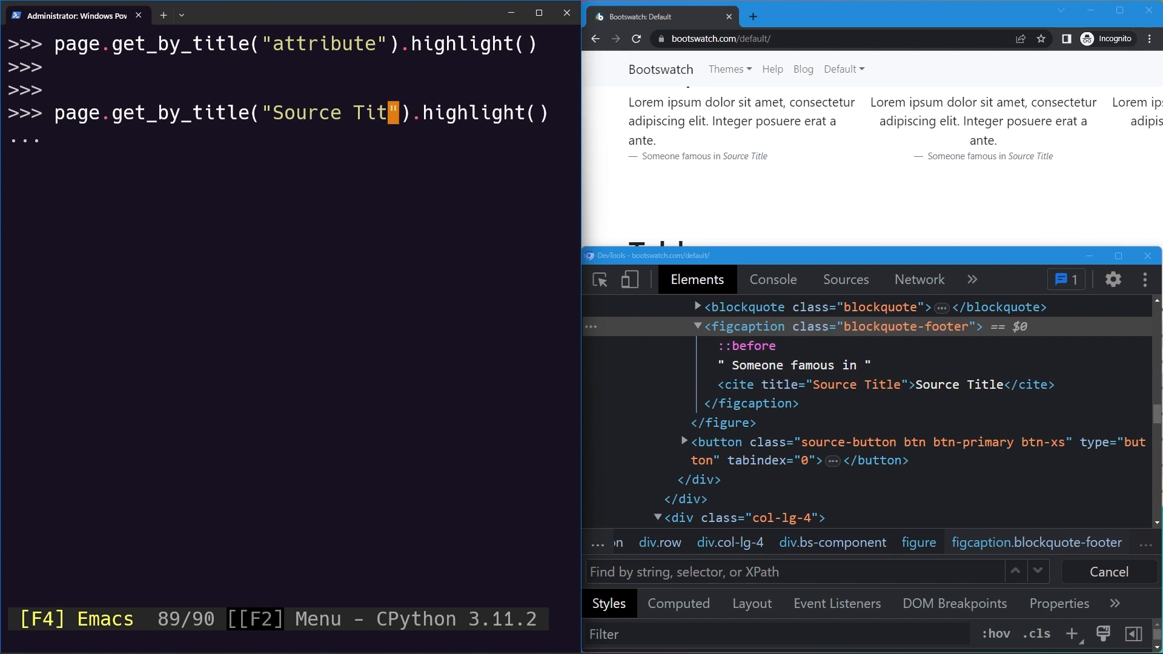
{"action": "key", "text": "enter"}
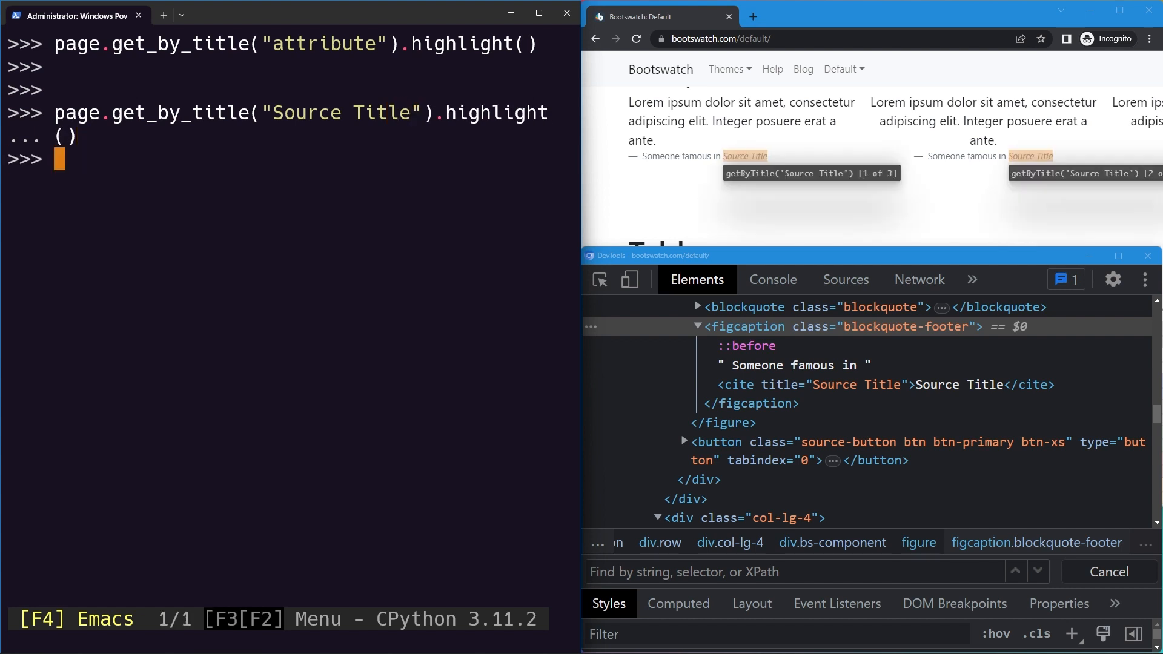